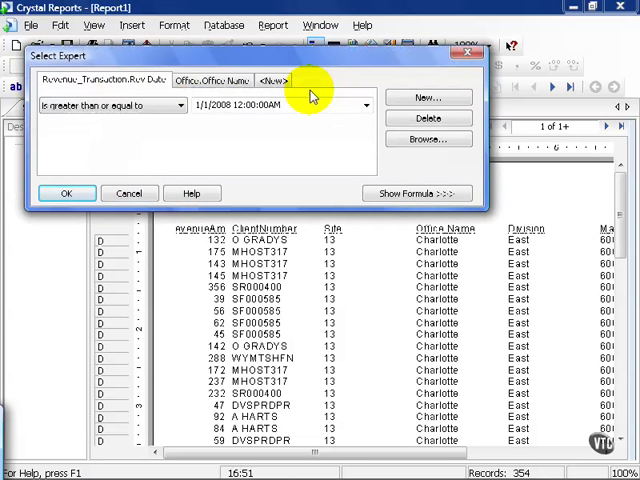
- Show the record selection formula and bring it into the full Formula Editor
left_click(416, 192)
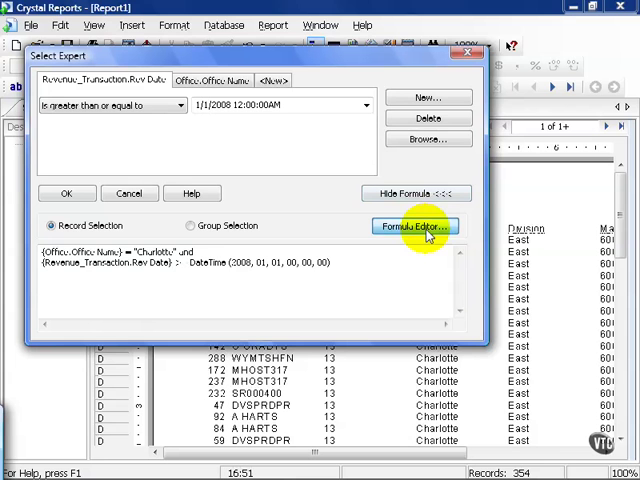
left_click(412, 228)
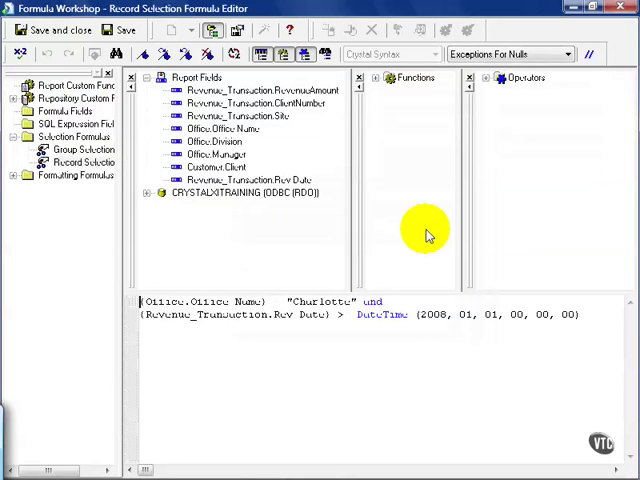
mouse_move(428, 256)
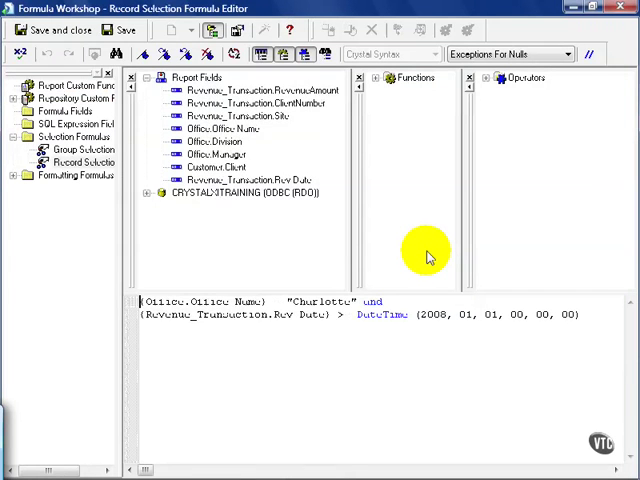
- Add an opening parenthesis before the Revenue_Transaction.Rev Date condition
left_click(384, 76)
type("(")
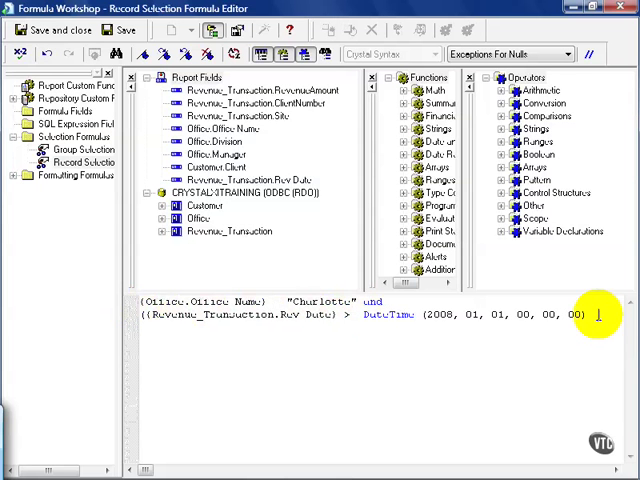
- Replace the fixed DateTime(2008,01,01) comparison with Rev Date - CurrentDate > 0
type("))")
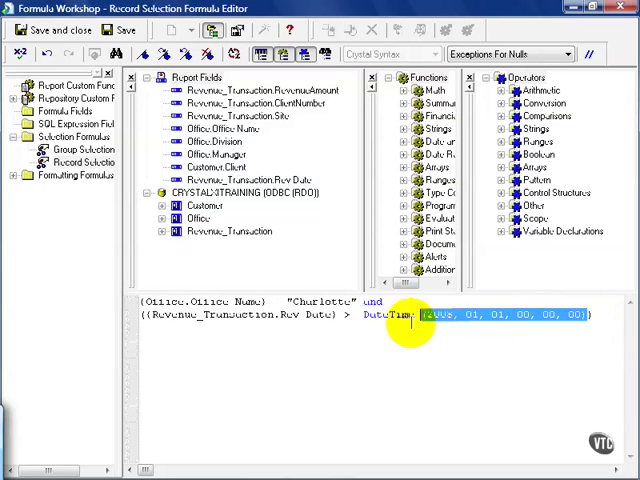
key("Delete")
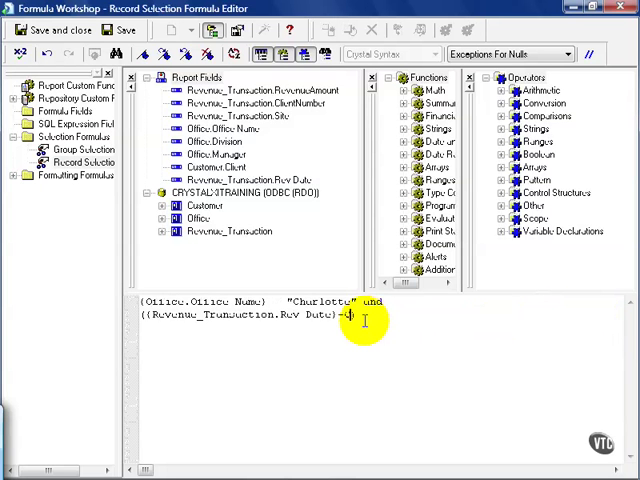
type("CurrentDate")
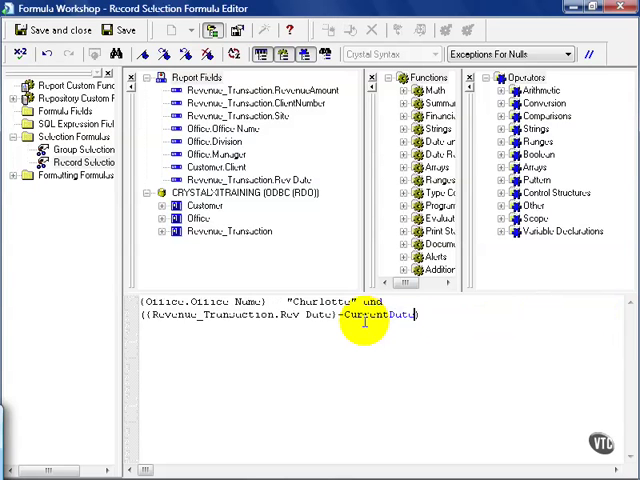
type(">")
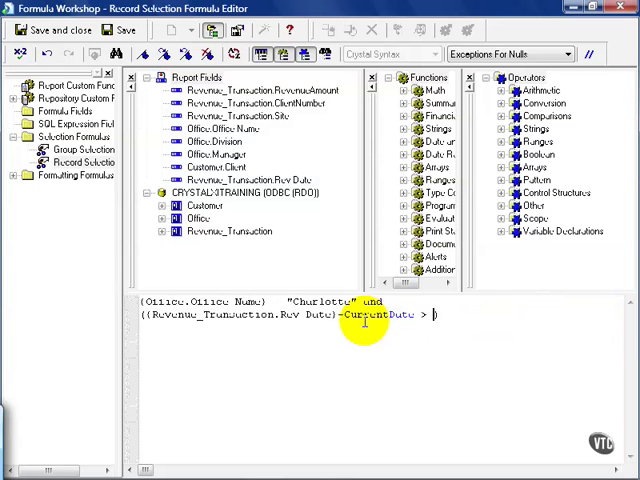
type("0")
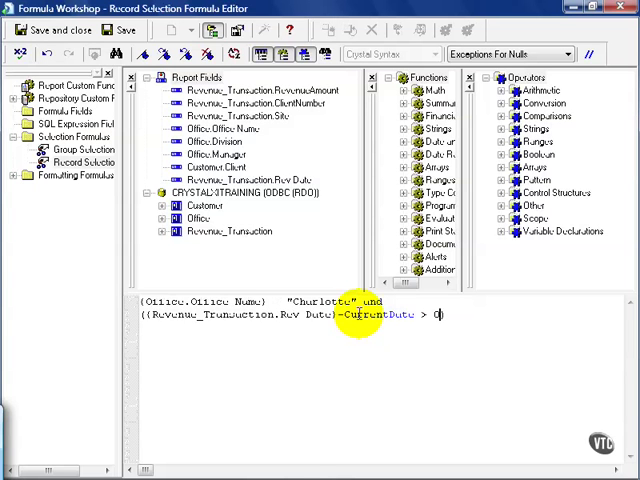
- Confirm 'No errors found' for the formula, then save it and return to the report
left_click(18, 54)
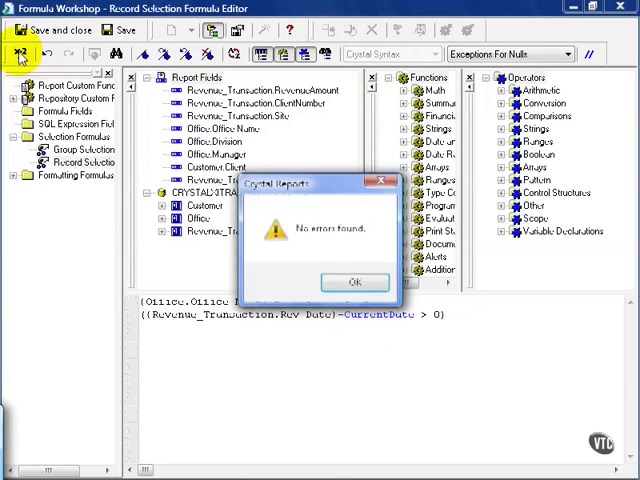
left_click(354, 280)
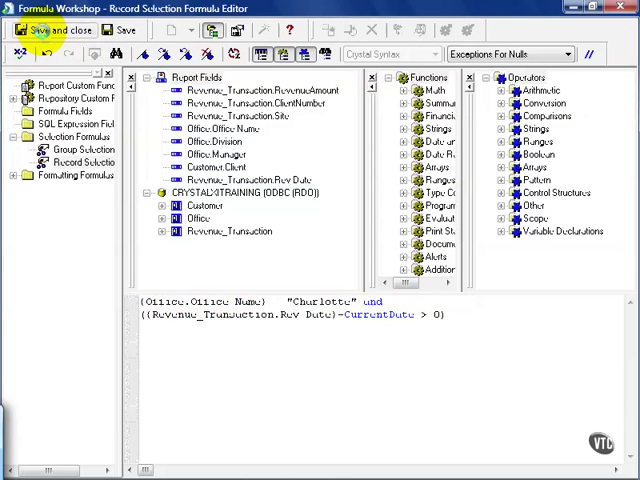
left_click(48, 28)
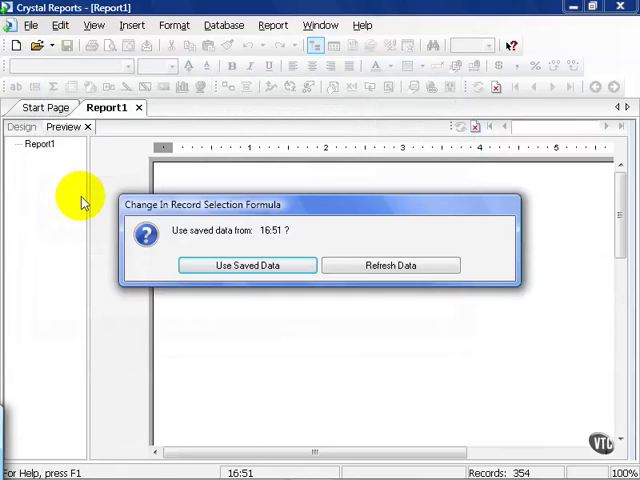
- Refresh the report data using the changed record selection formula
left_click(388, 264)
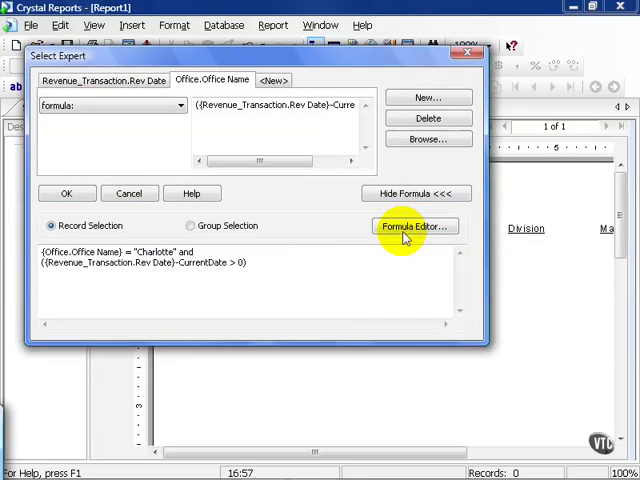
- Rewrite the condition as CurrentDate - Rev Date > 0, confirm no errors, save and apply it to the report
left_click(414, 226)
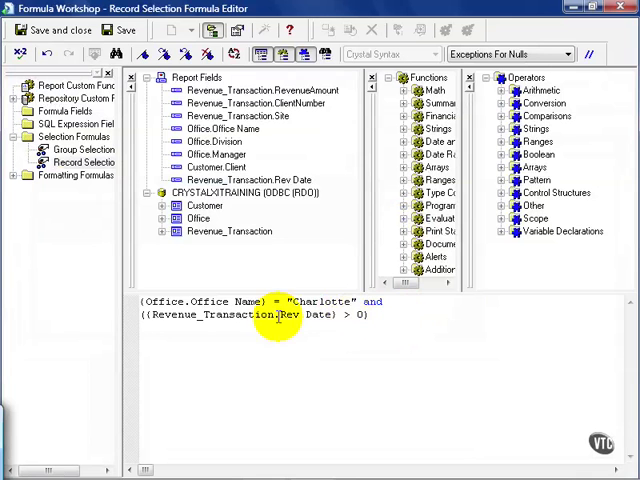
type("CurrentDate")
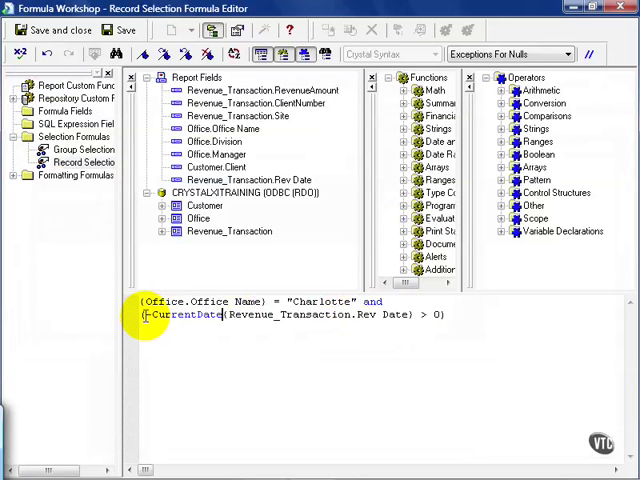
type("-")
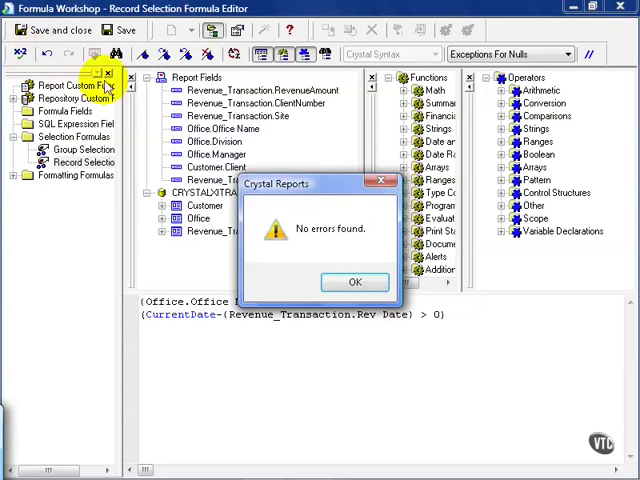
left_click(356, 280)
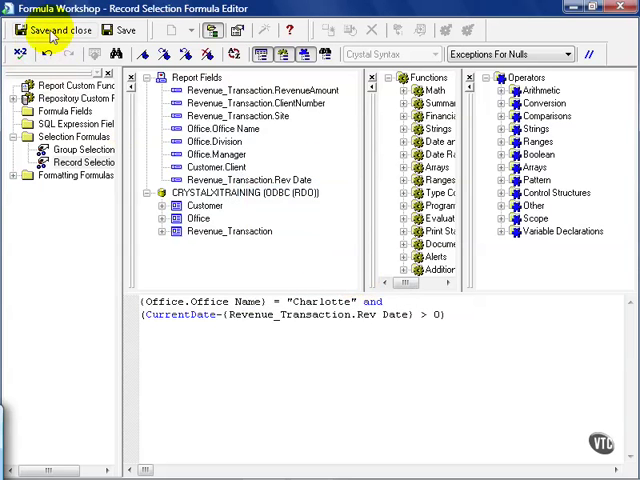
left_click(48, 30)
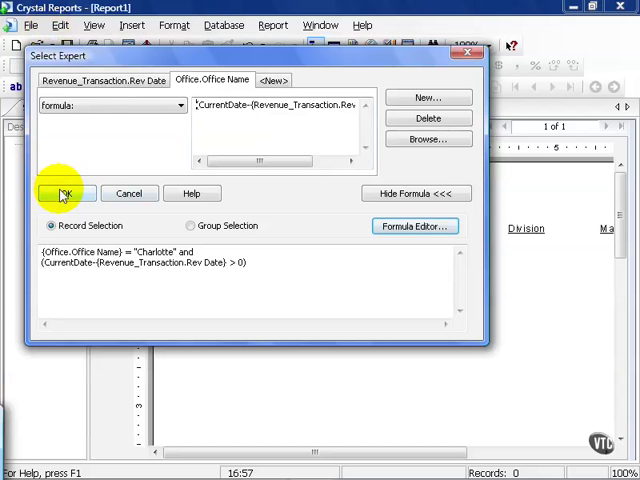
left_click(66, 192)
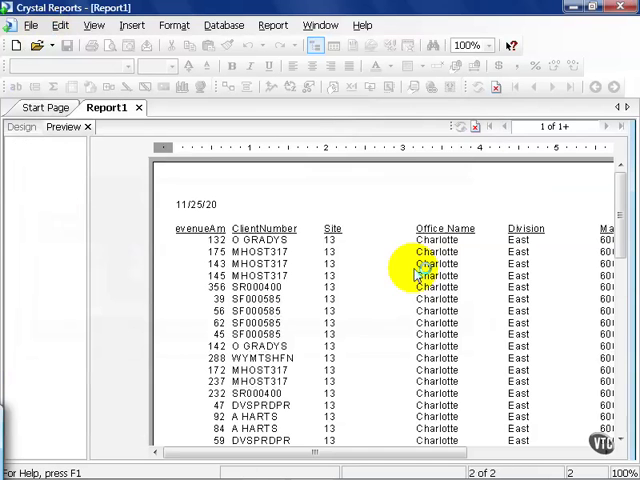